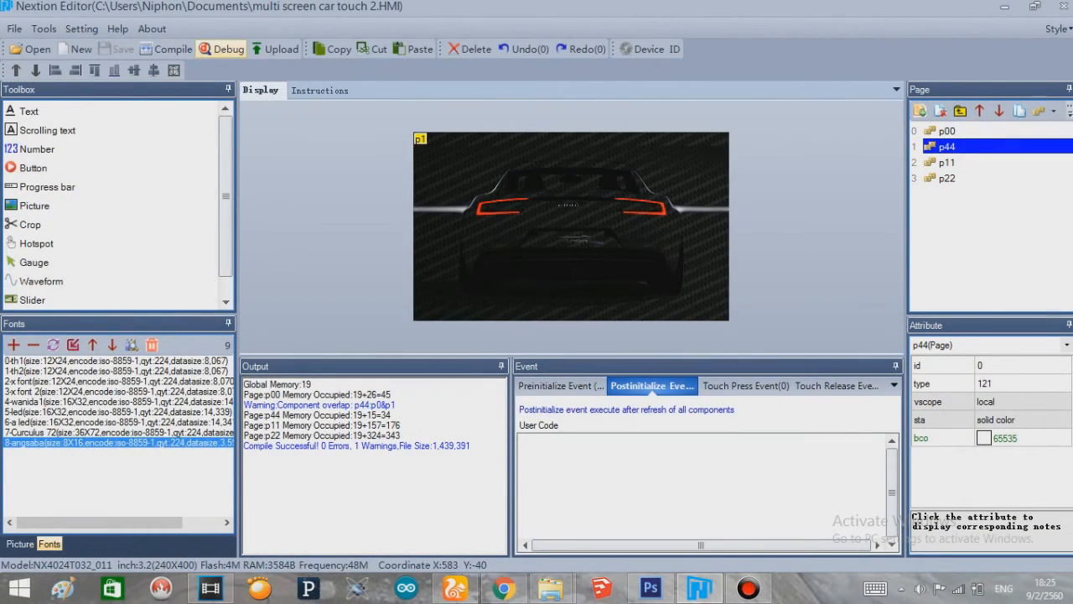
Launch the compiled car HMI project in the Nextion debug simulator
click(221, 49)
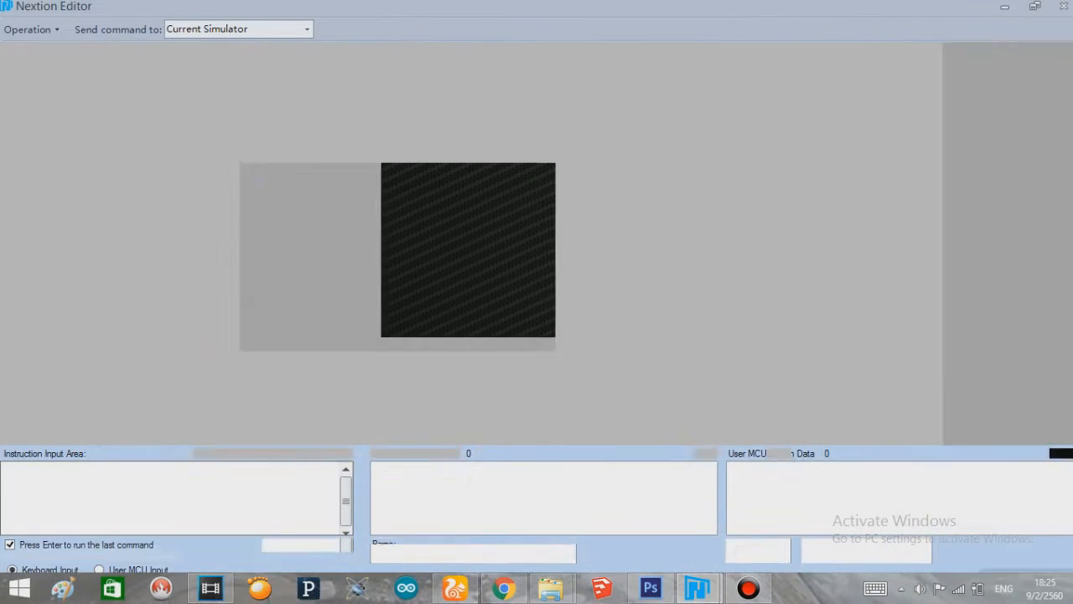